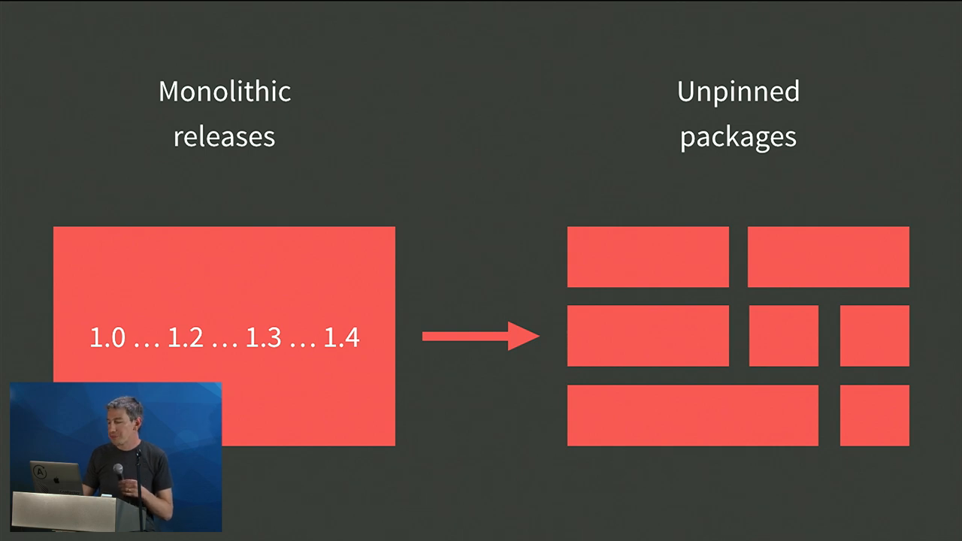
Step: Advance to the 'Monolithic releases → Unpinned packages' slide
{"action": "key", "text": "right"}
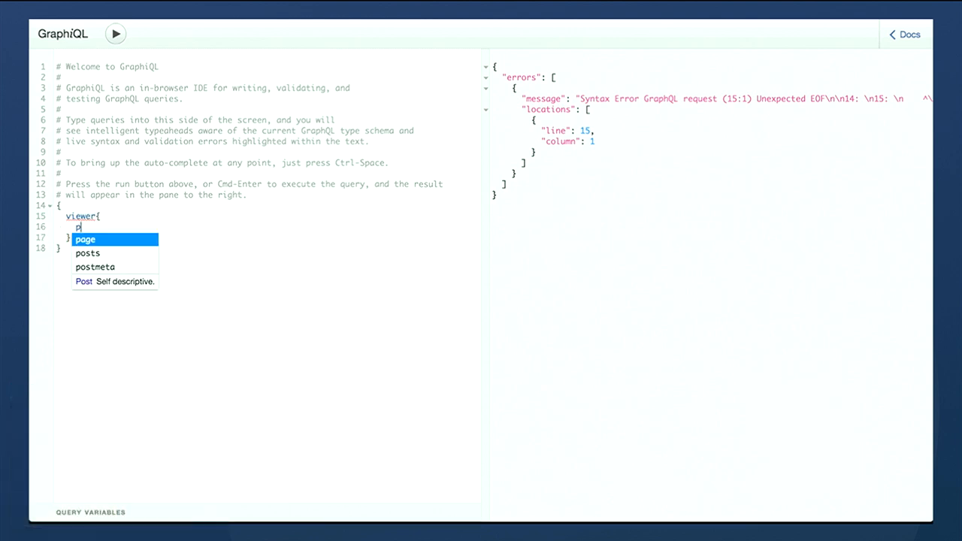
Step: Enter posts(post_type:"Page") inside the viewer query in GraphiQL
{"action": "type", "text": "osts(post_type:\"Page\")"}
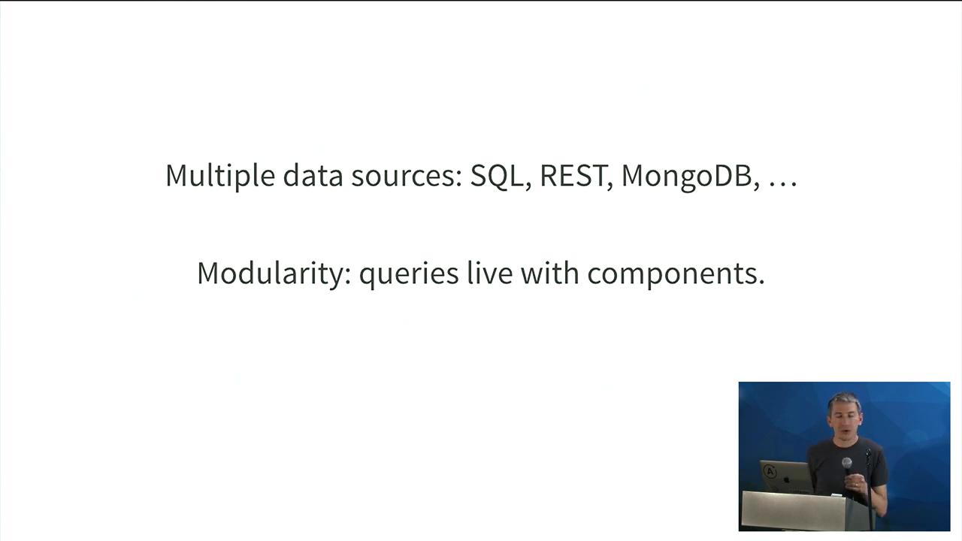
Step: Advance to the slide on multiple data sources, modularity and scalability
{"action": "key", "text": "right"}
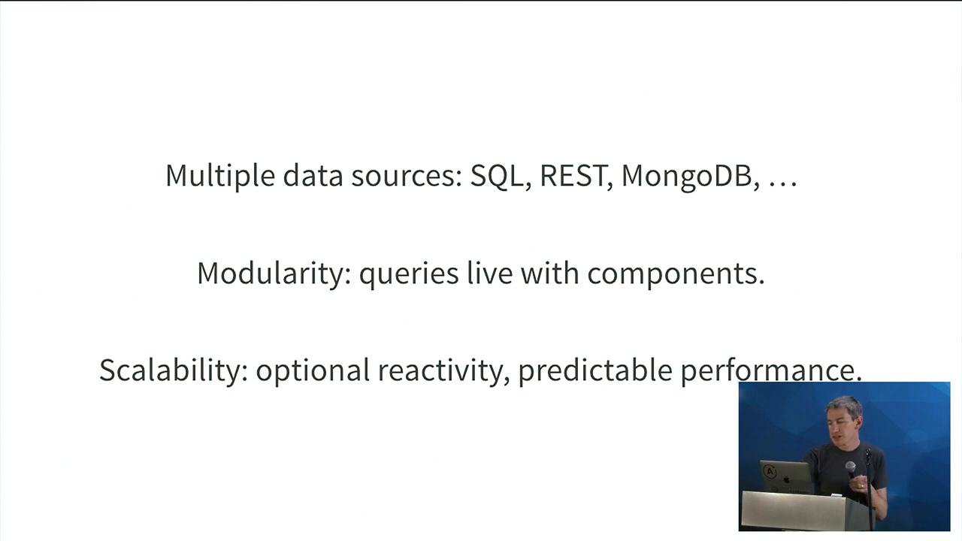
Step: Advance past the FRAMEWORK/DDP/APOLLO/RUNTIME slide to the Meteor and Apollo links slide
{"action": "key", "text": "Right"}
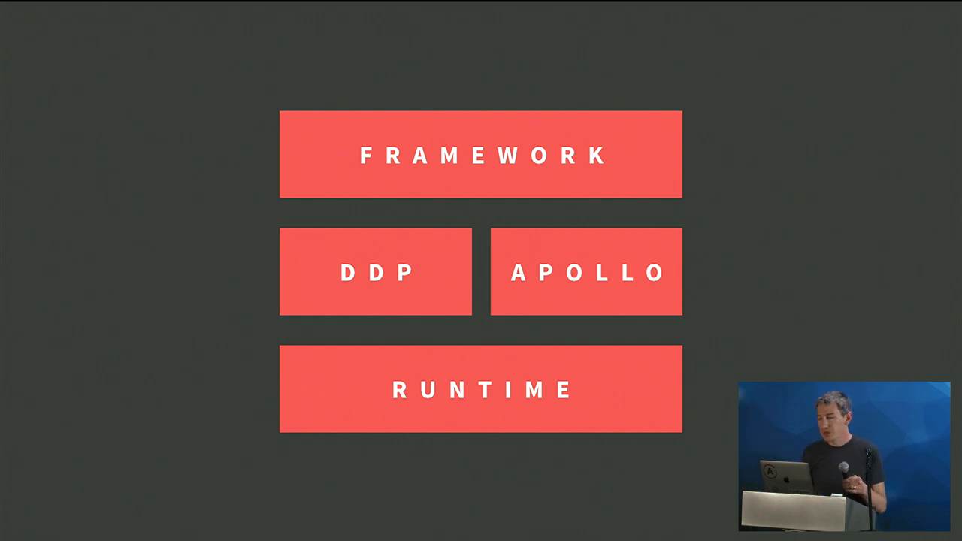
{"action": "key", "text": "Right"}
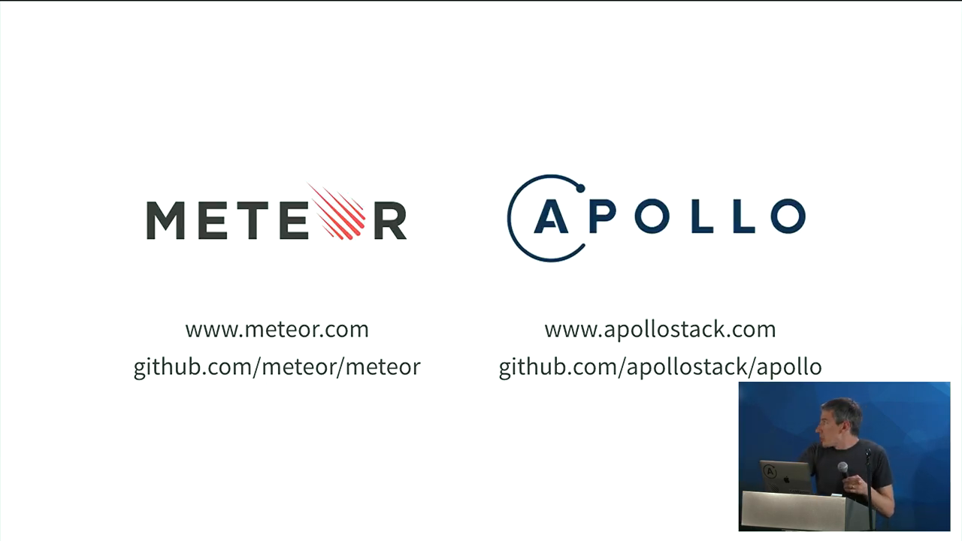